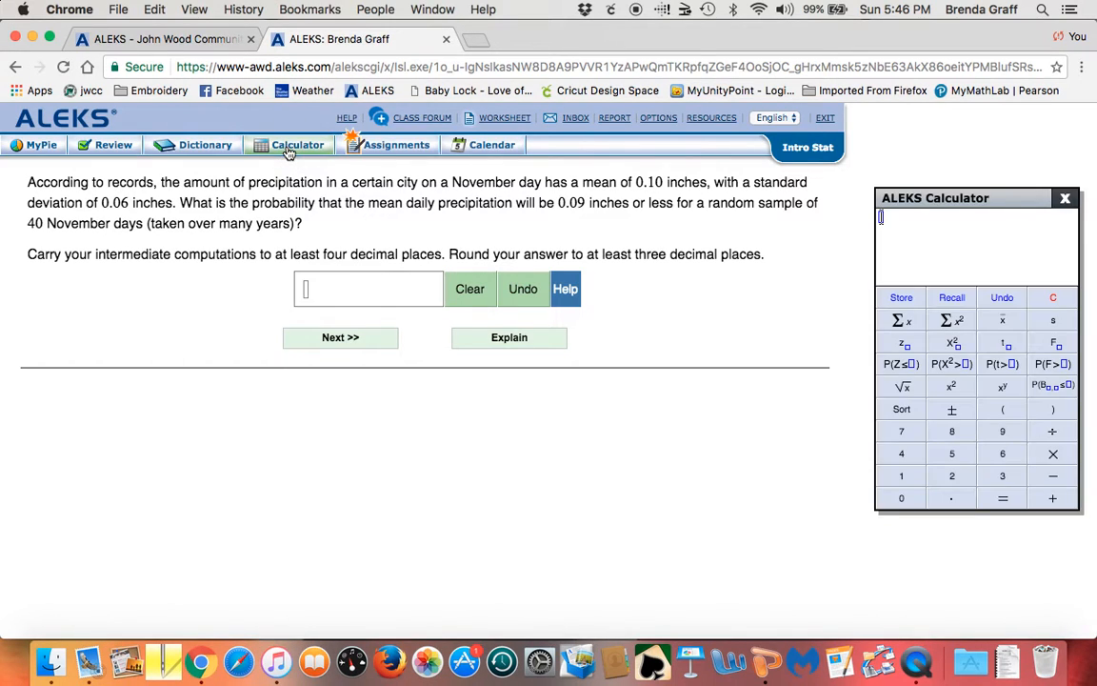
Step: Drag the ALEKS Calculator window to the right, clear of the question text
{"action": "left_click_drag", "start_coordinate": [935, 196], "coordinate": [944, 181]}
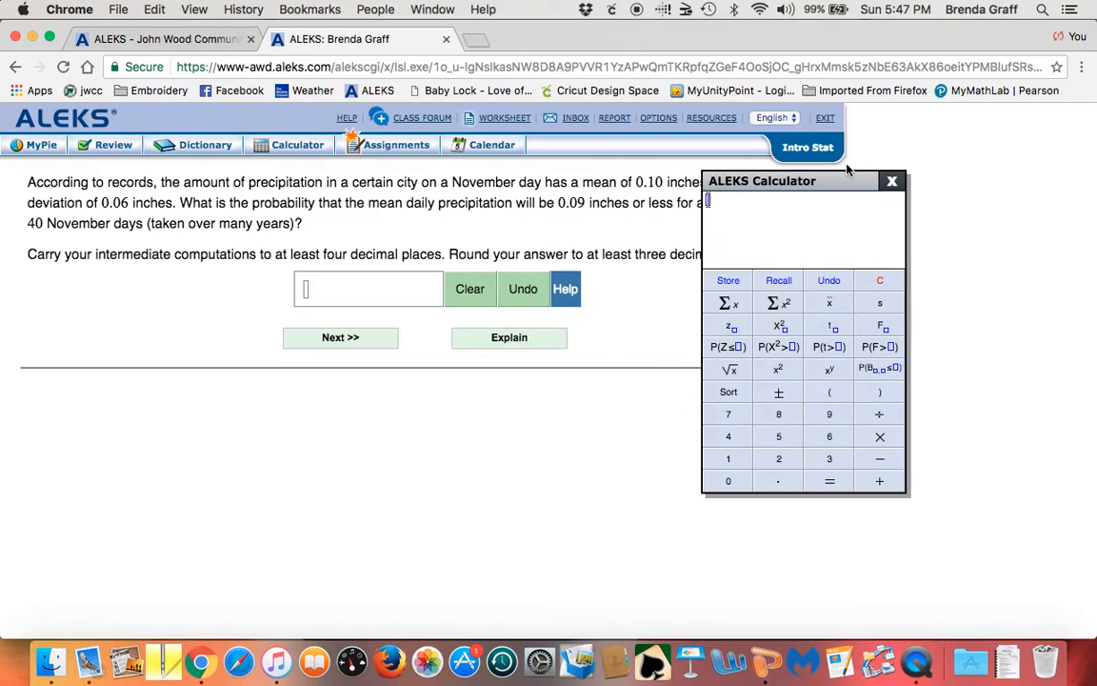
{"action": "left_click_drag", "start_coordinate": [762, 181], "coordinate": [911, 217]}
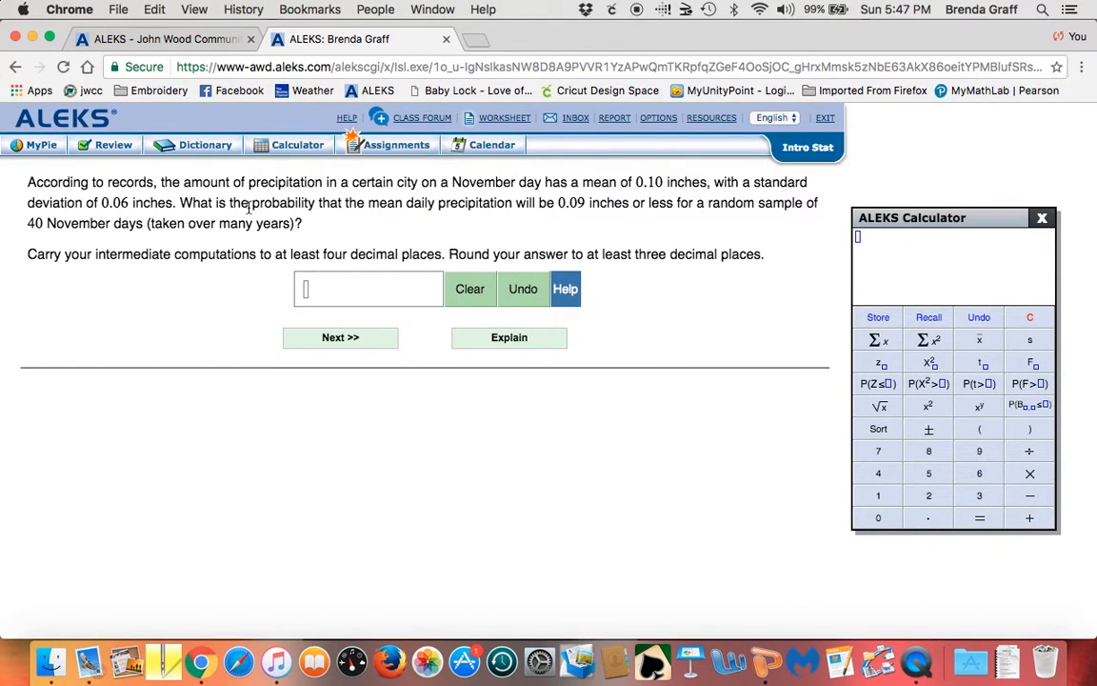
{"action": "mouse_move", "coordinate": [523, 217]}
{"action": "type", "text": ".09 −"}
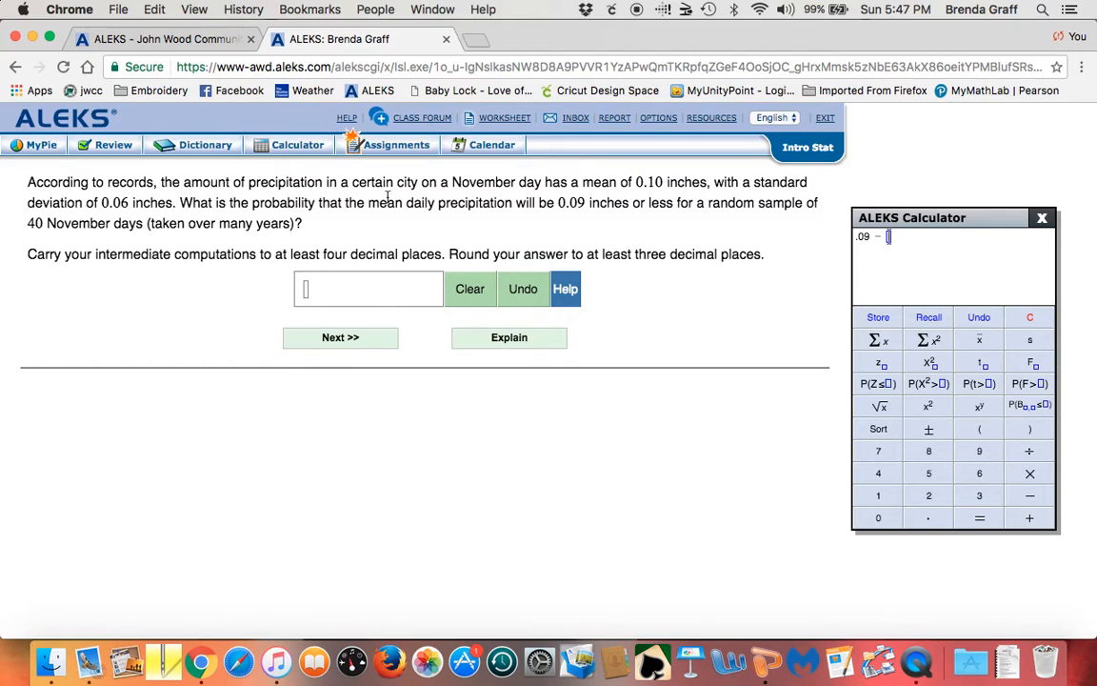
{"action": "mouse_move", "coordinate": [659, 196]}
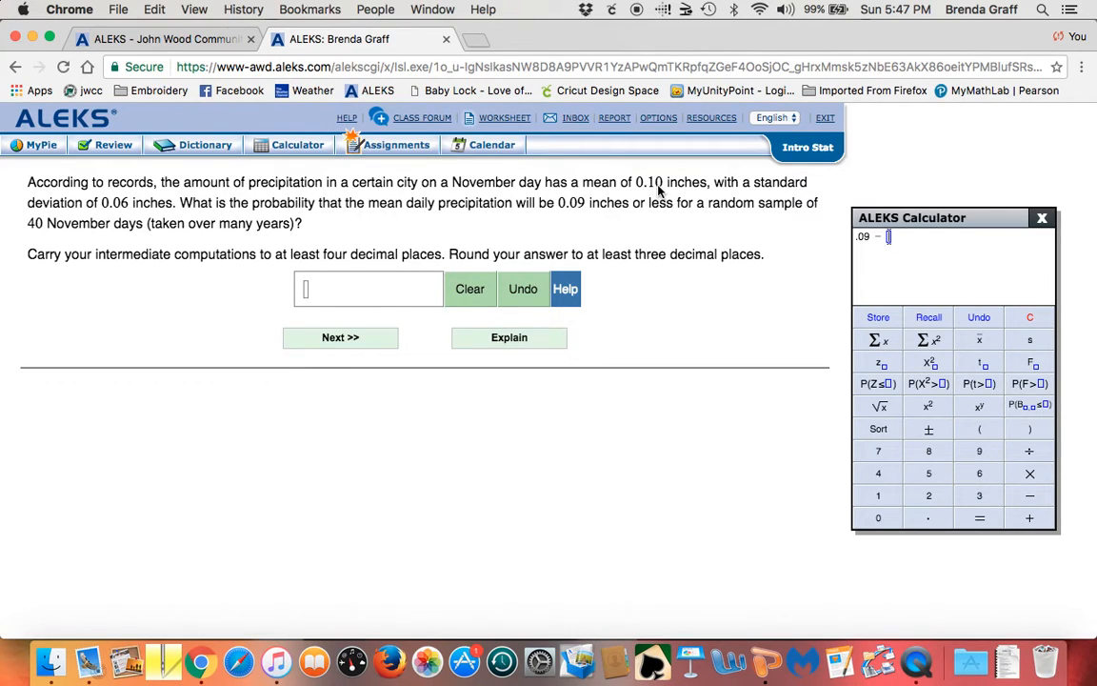
Step: Compute 0.09 − 0.1 = −0.01 in the calculator and begin dividing it by the standard error
{"action": "left_click", "coordinate": [877, 518]}
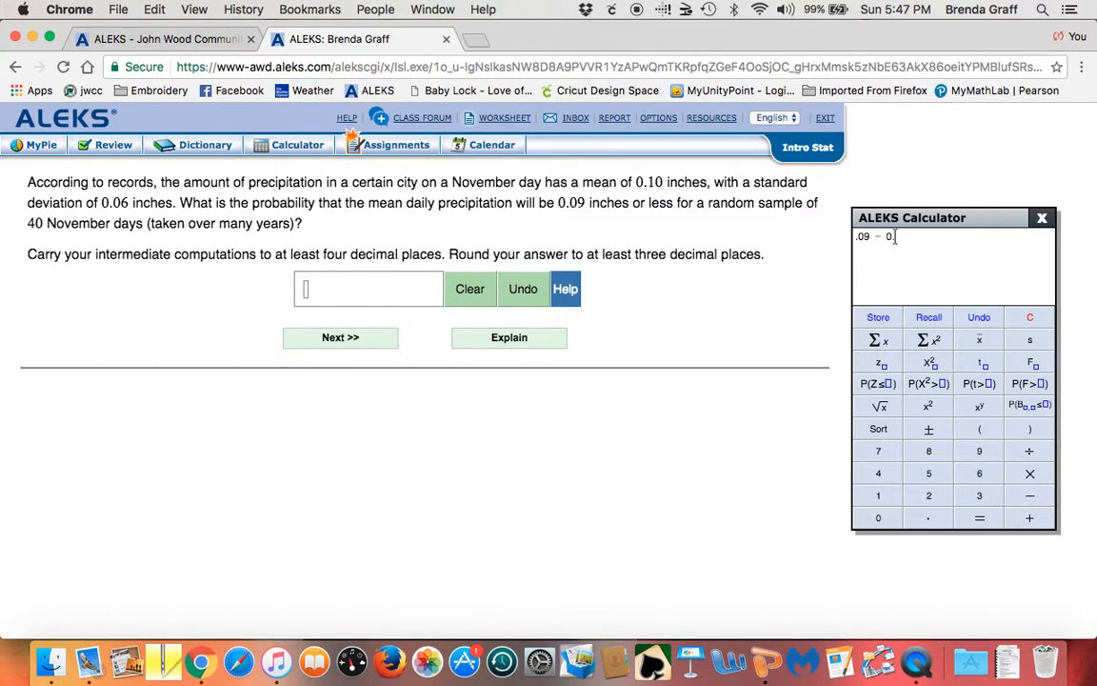
{"action": "left_click", "coordinate": [979, 518]}
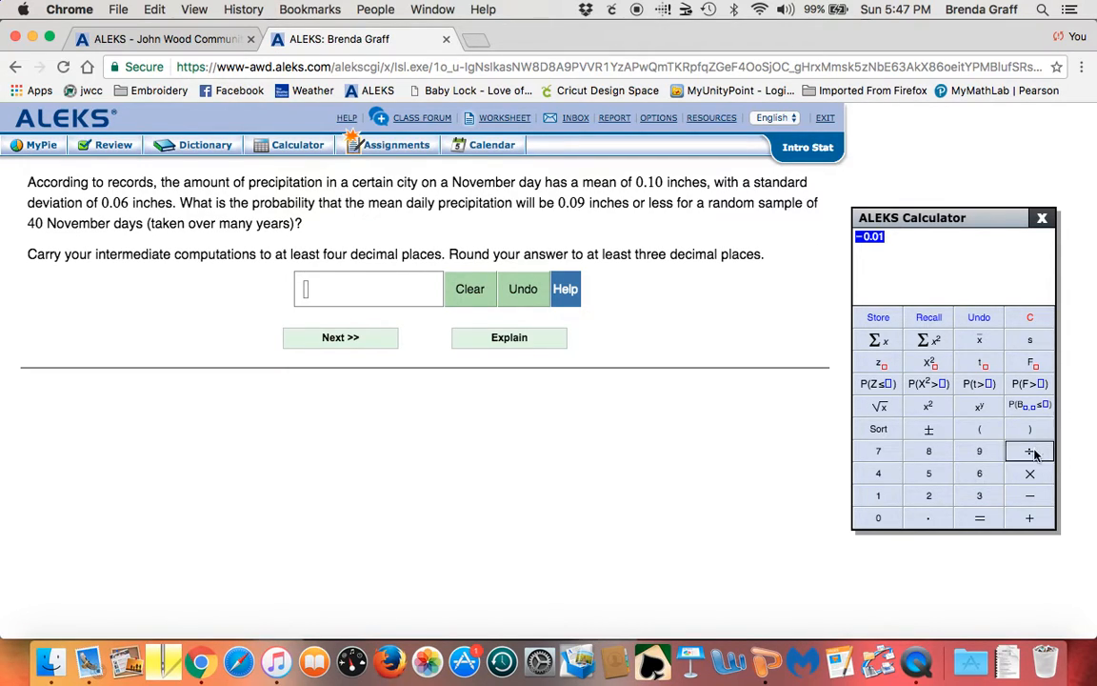
{"action": "left_click", "coordinate": [1031, 452]}
{"action": "type", "text": ".06"}
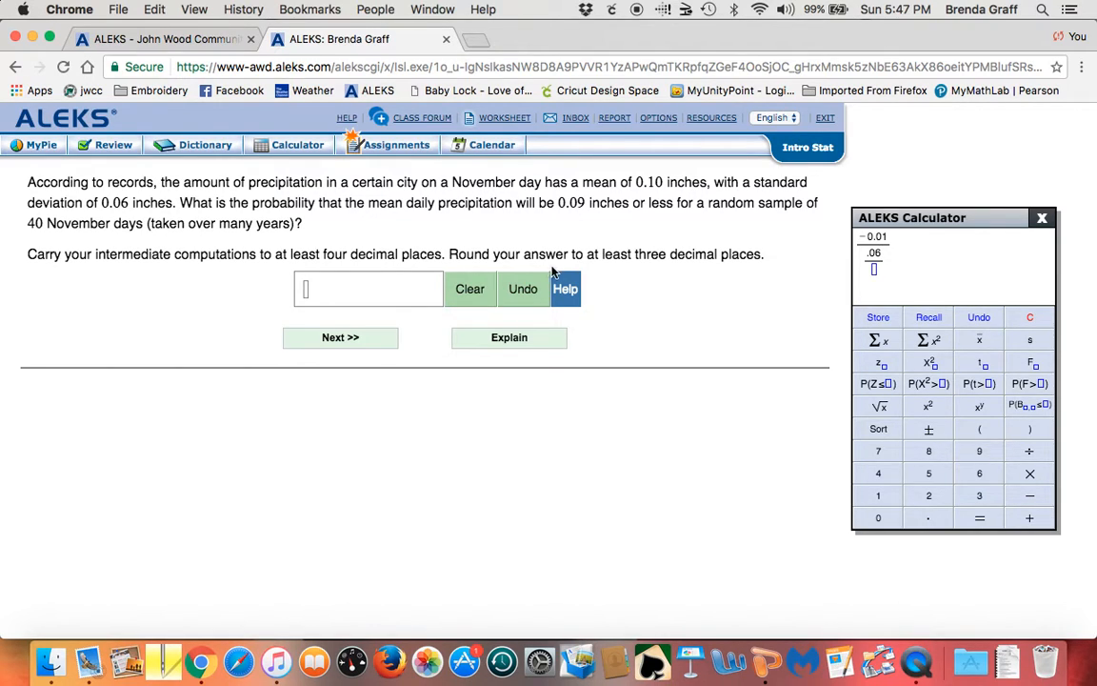
{"action": "mouse_move", "coordinate": [385, 212]}
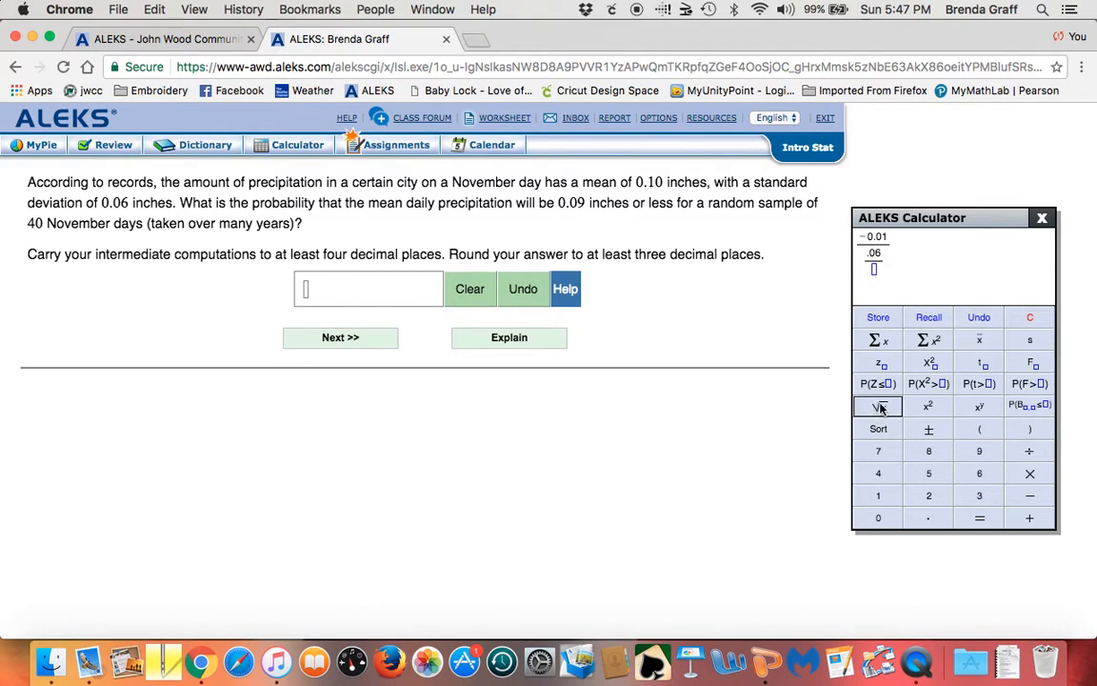
Step: Divide by 0.06/√40 for z ≈ −1.0541 and evaluate P(Z ≤ z) ≈ 0.14592
{"action": "left_click", "coordinate": [876, 406]}
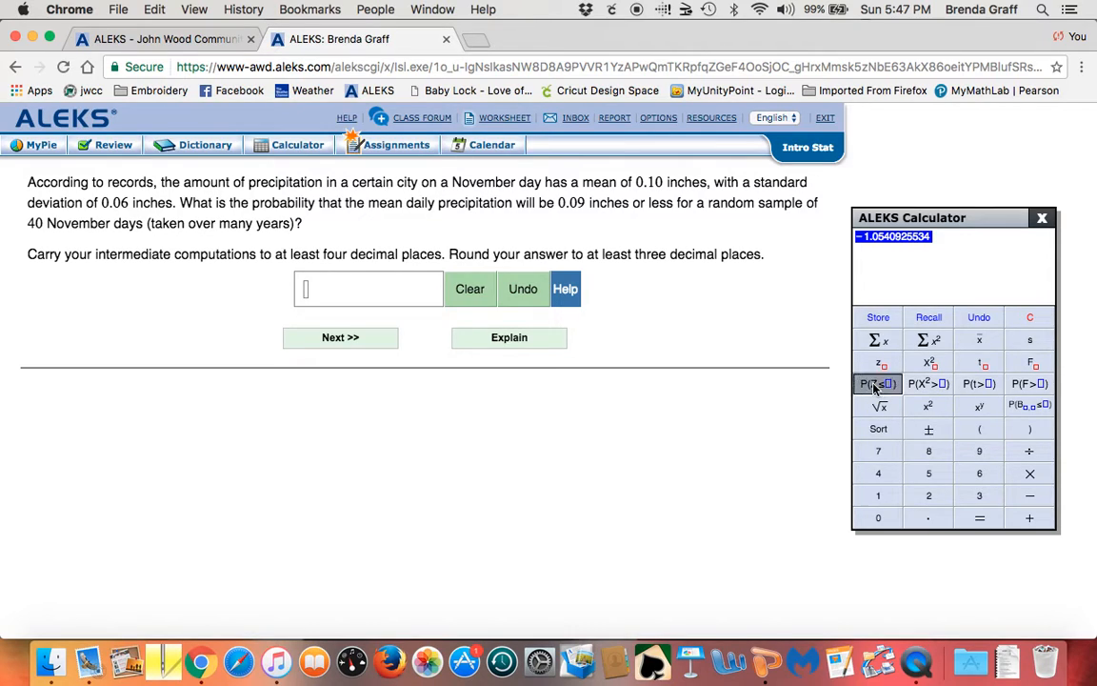
{"action": "left_click", "coordinate": [877, 383]}
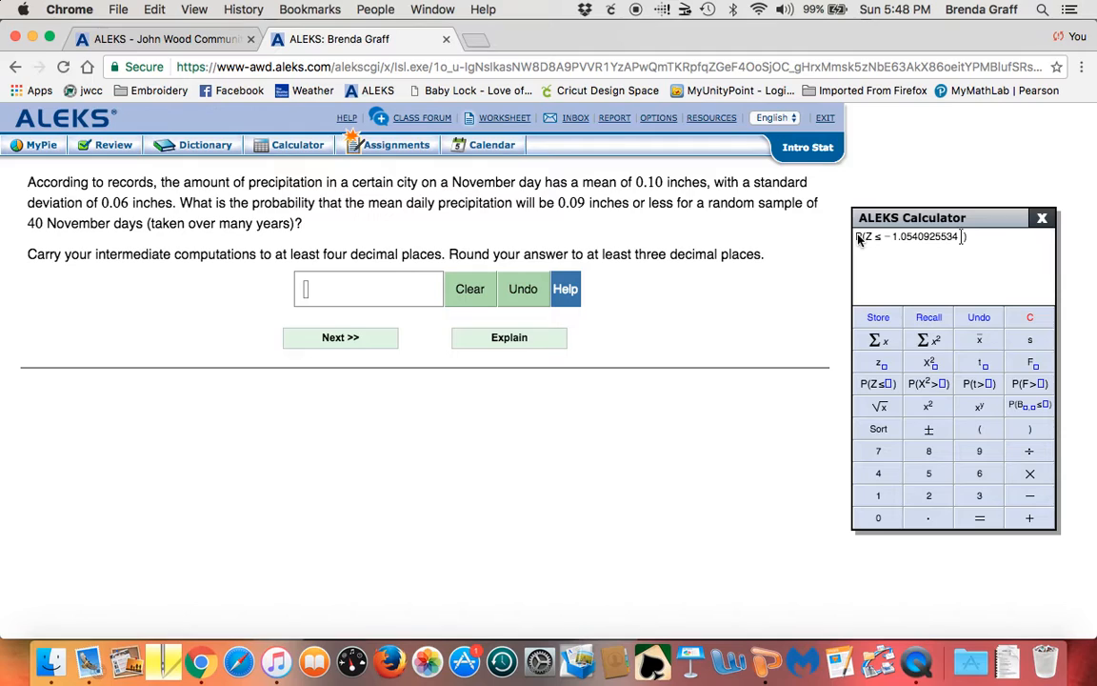
{"action": "left_click", "coordinate": [982, 522]}
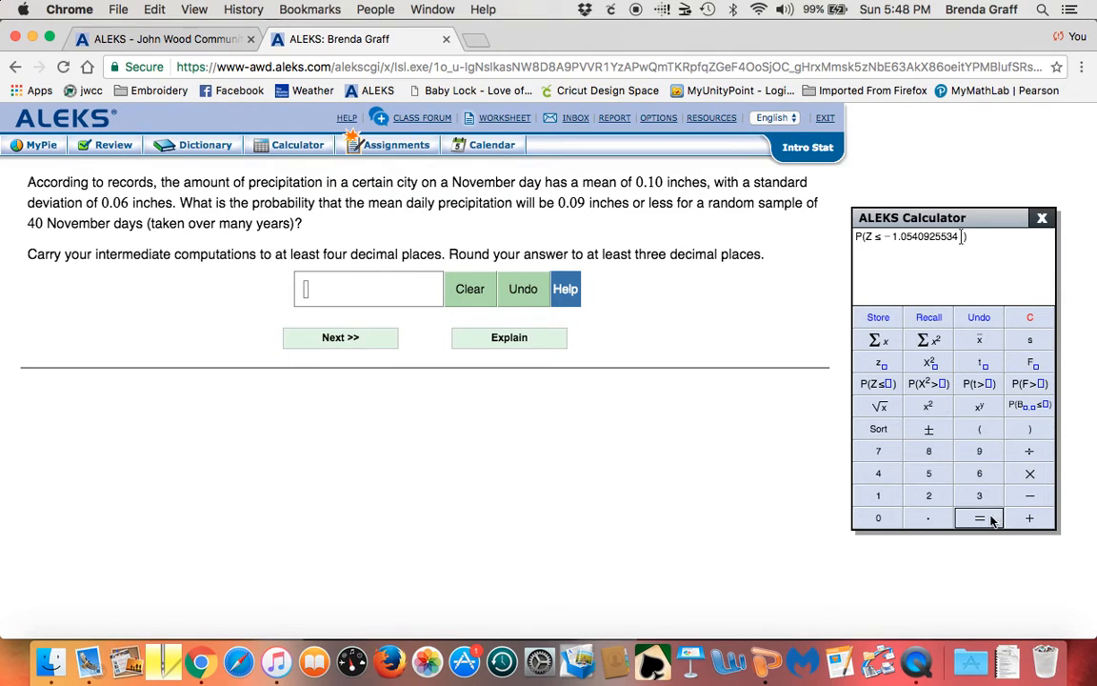
{"action": "left_click", "coordinate": [980, 523]}
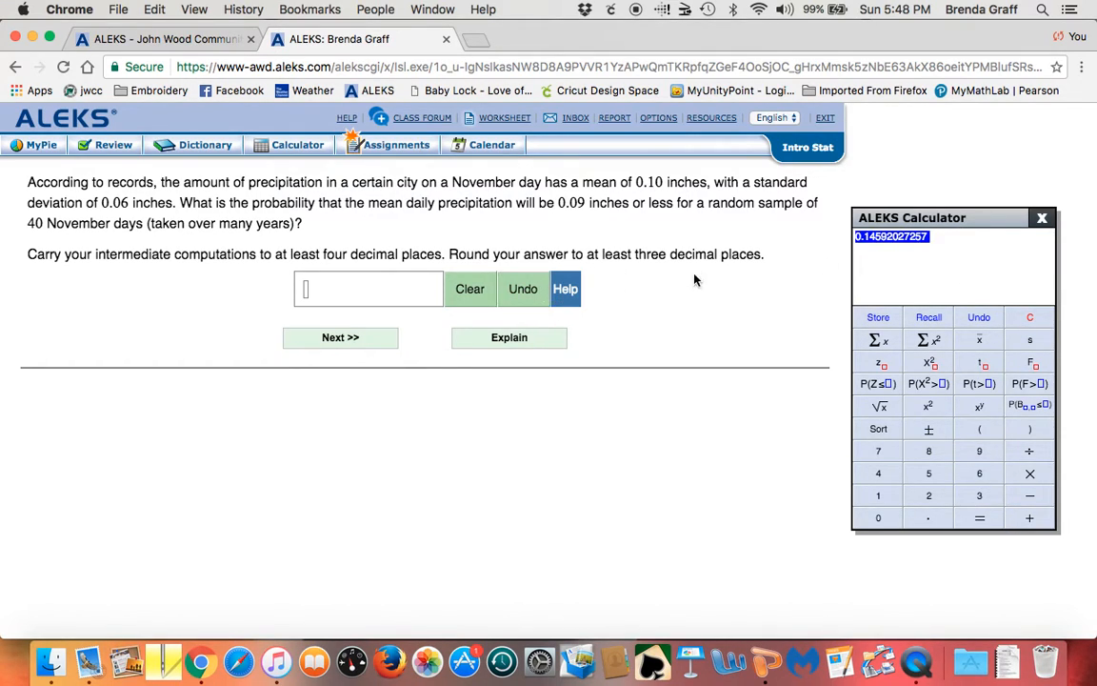
{"action": "left_click", "coordinate": [305, 290]}
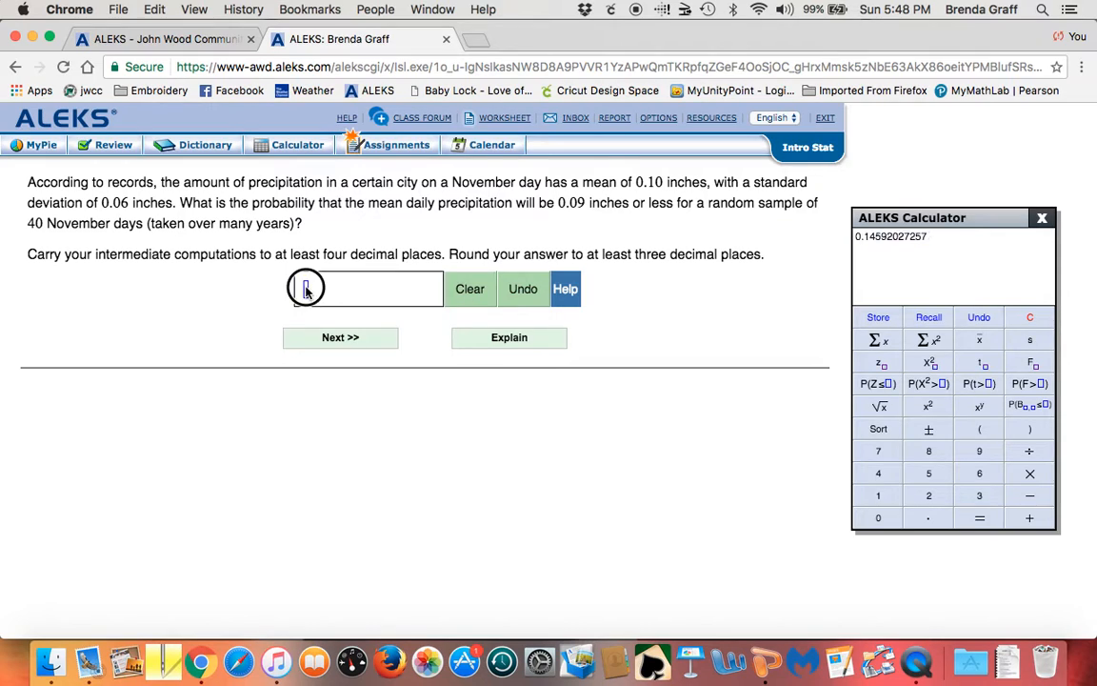
Step: Enter 0.146 as the answer and submit it, marked Very Good
{"action": "type", "text": "0.1"}
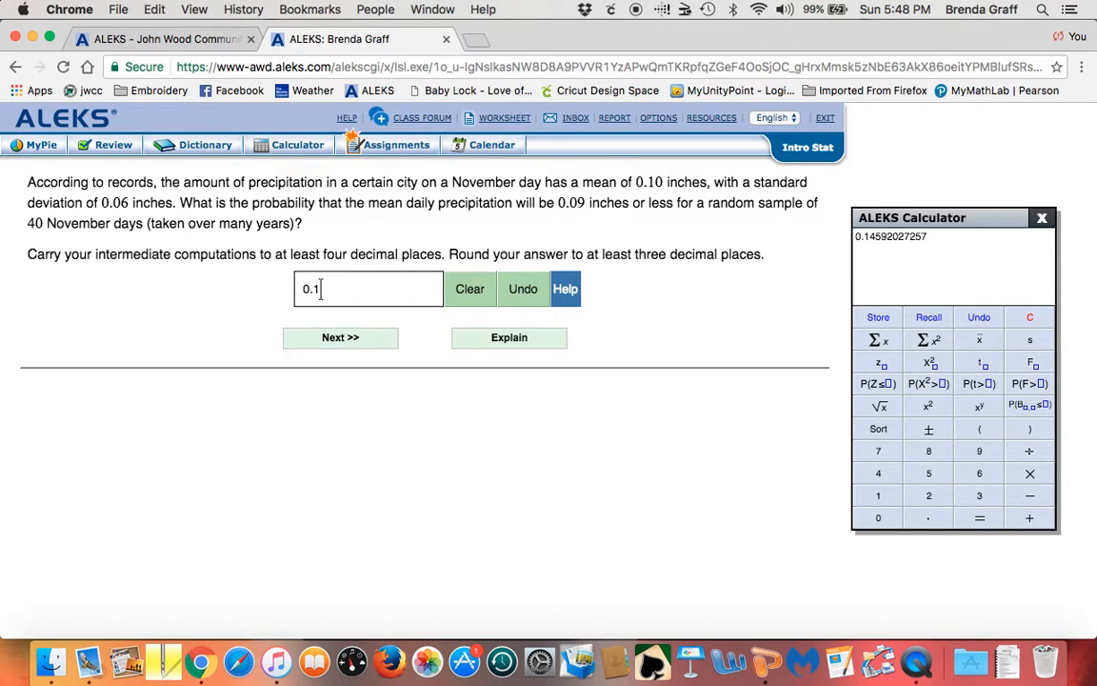
{"action": "left_click", "coordinate": [339, 339]}
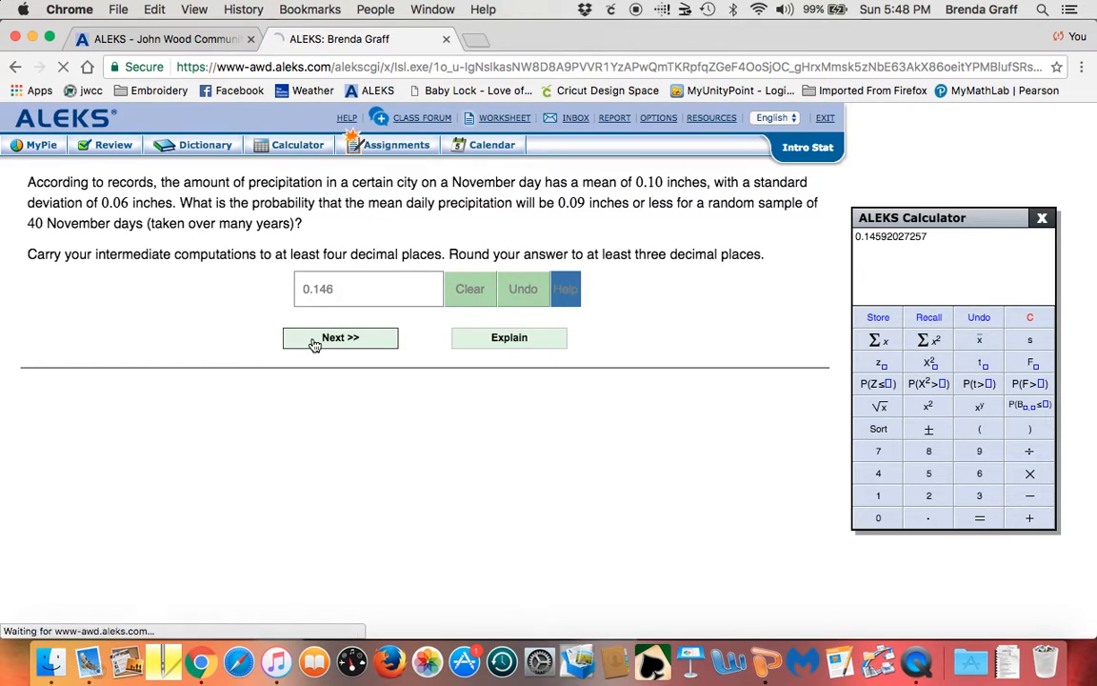
{"action": "left_click", "coordinate": [339, 337]}
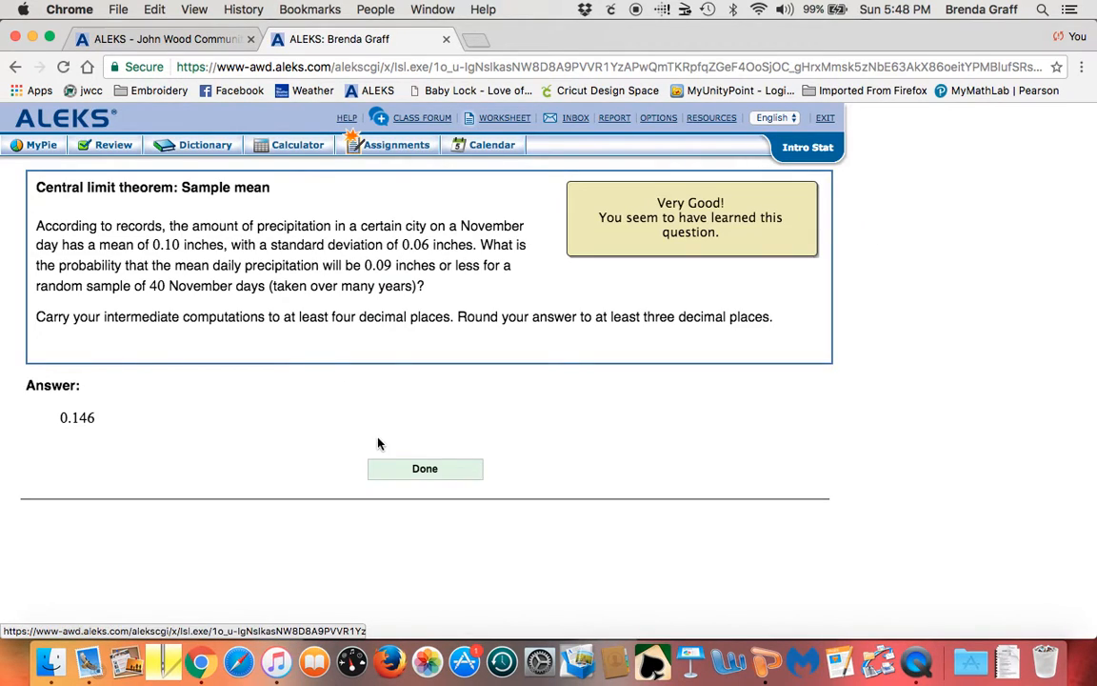